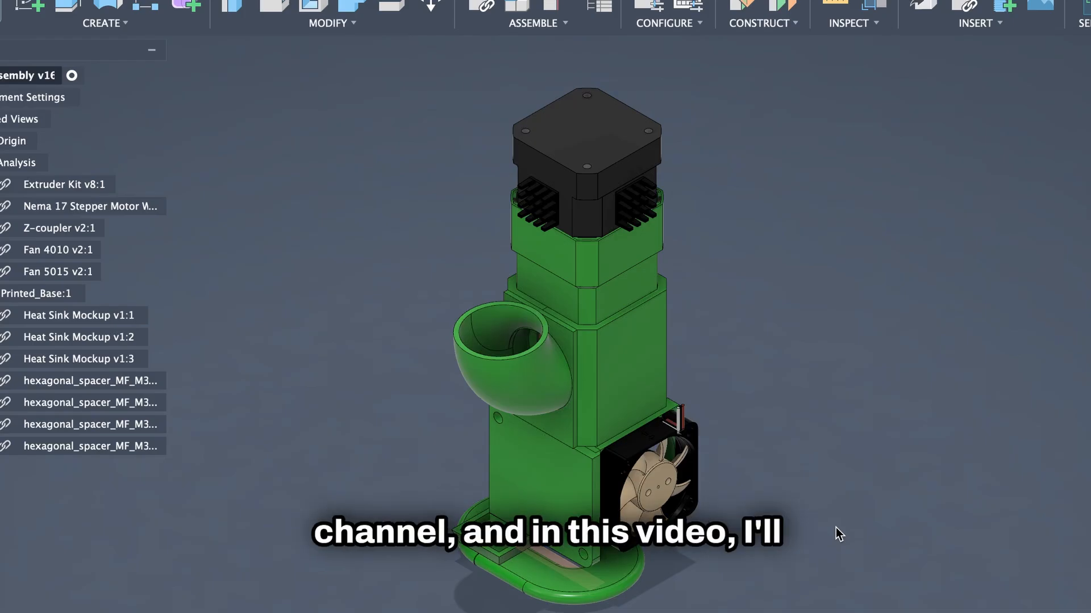
pyautogui.moveTo(689, 334)
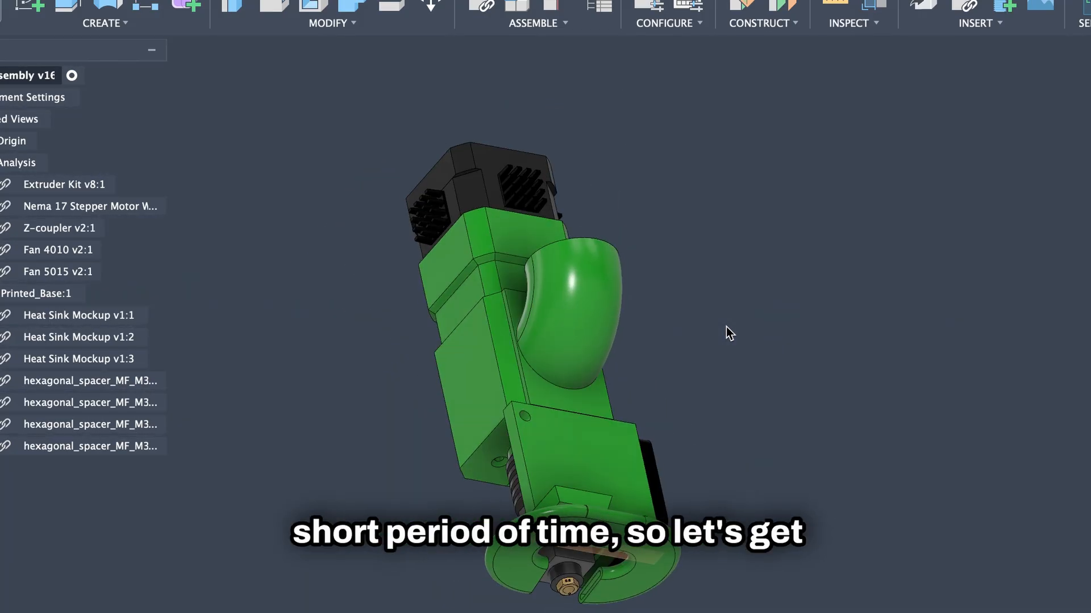
# Isolate the Extruder Kit component so only the auger screw, barrel and brass nozzle remain
pyautogui.moveTo(727, 332); pyautogui.dragTo(546, 282)
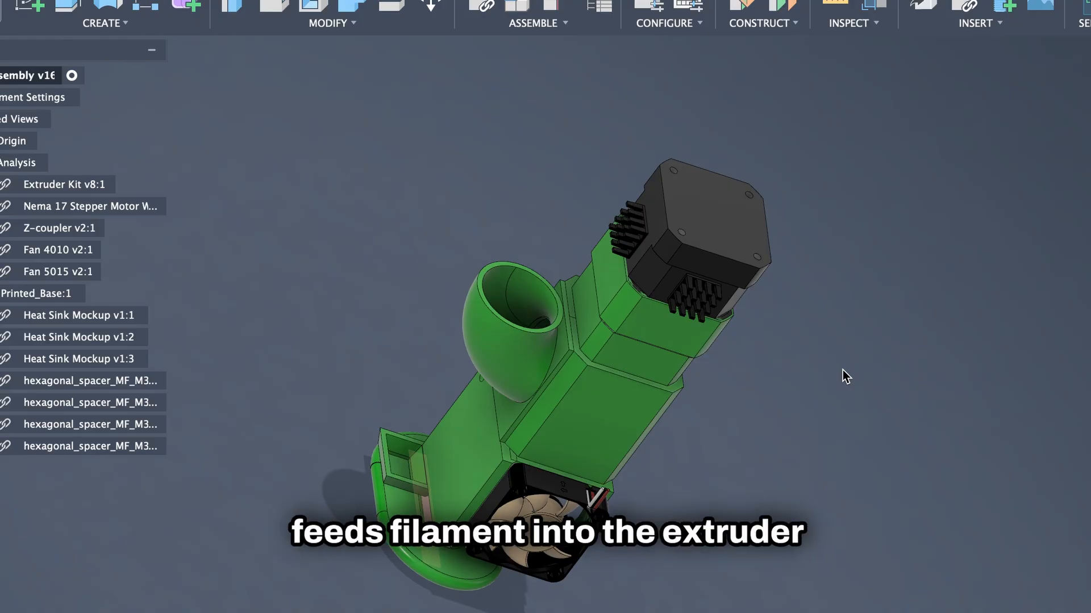
pyautogui.click(63, 184)
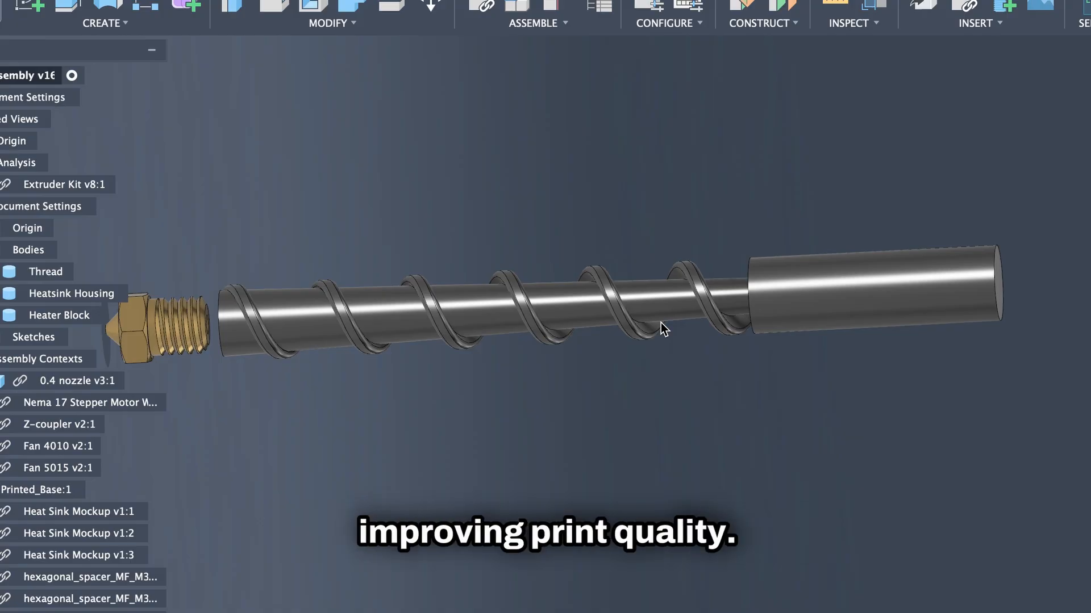
pyautogui.click(46, 271)
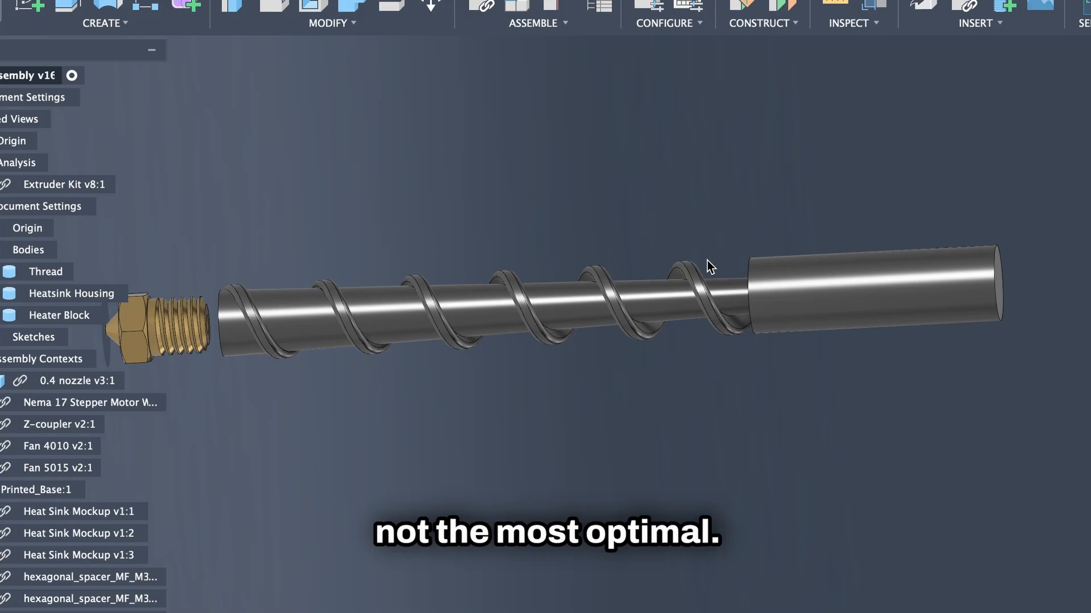
pyautogui.moveTo(257, 267)
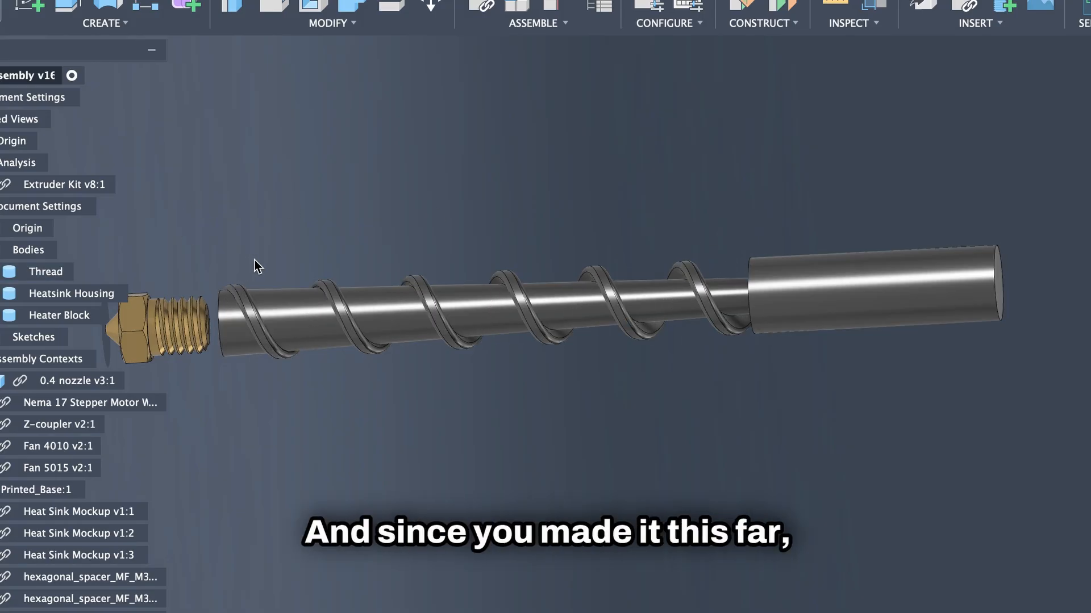